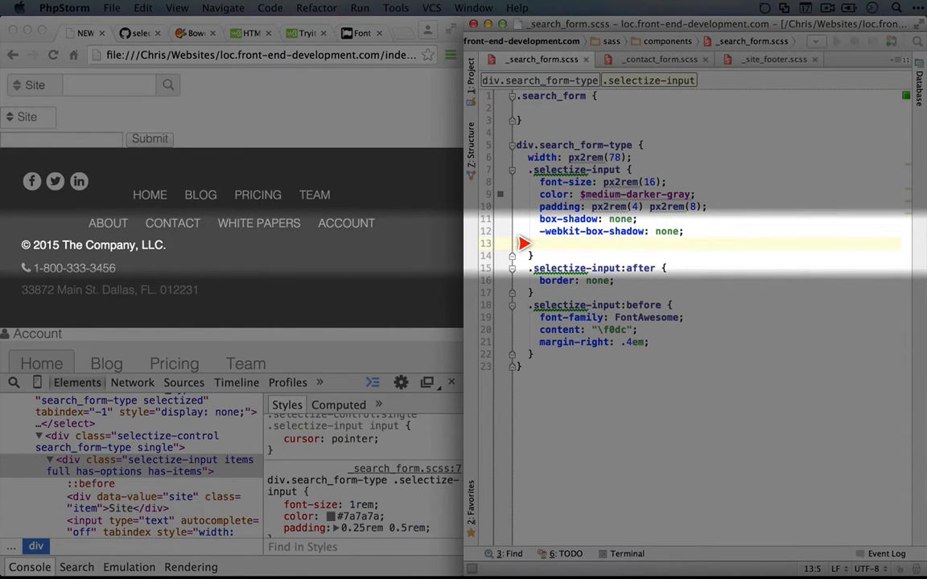
Add 'border-radius: 5px 0 0 5px;' to .selectize-input in _search_form.scss.
{"action": "type", "text": "border-radius:"}
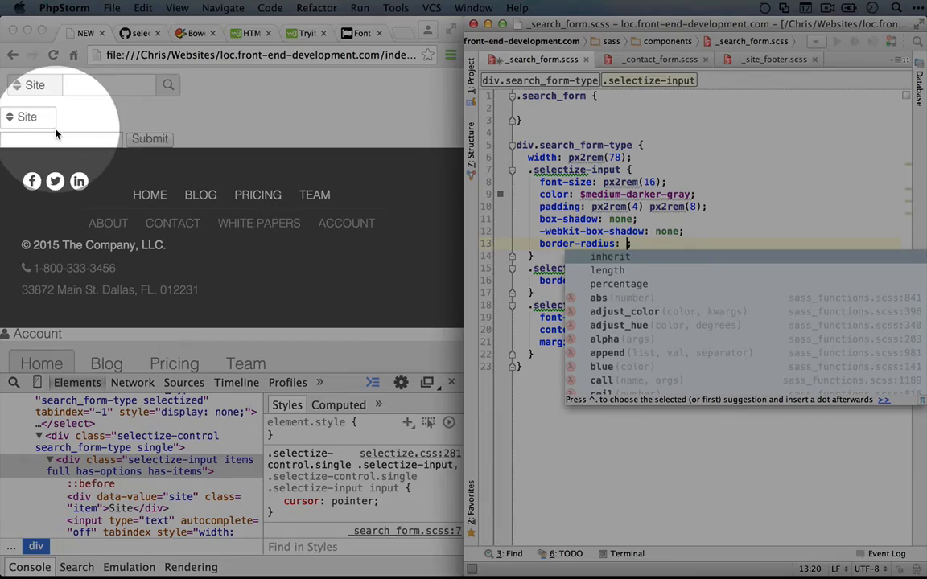
{"action": "type", "text": "5px 0"}
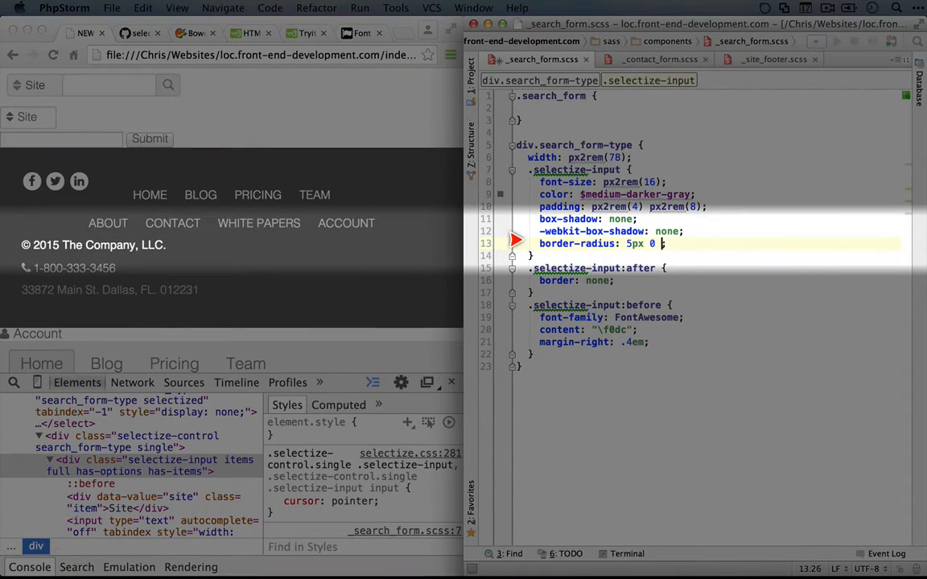
{"action": "type", "text": "5px;"}
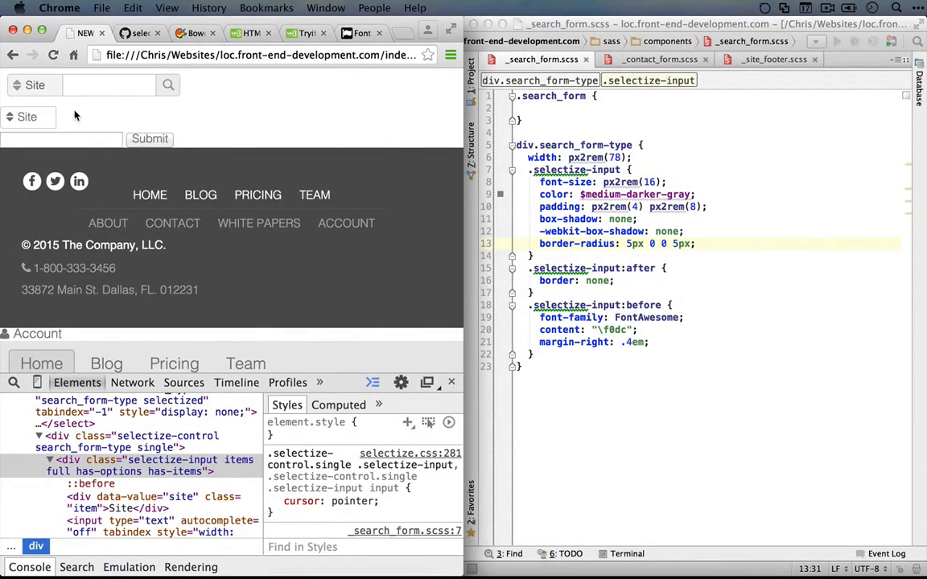
Switch to sass/_variables.scss to view the gray colour variables.
{"action": "left_click", "coordinate": [696, 243]}
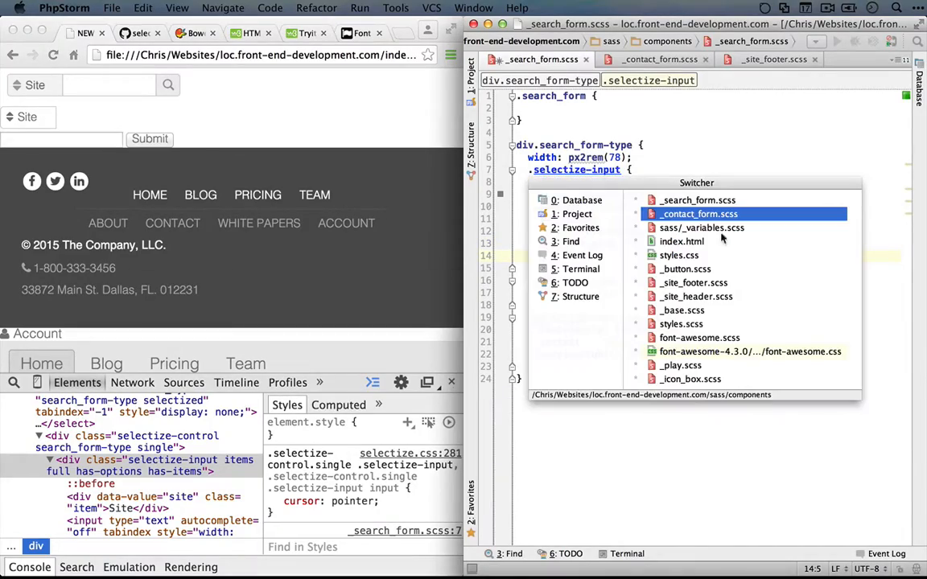
{"action": "left_click", "coordinate": [702, 226]}
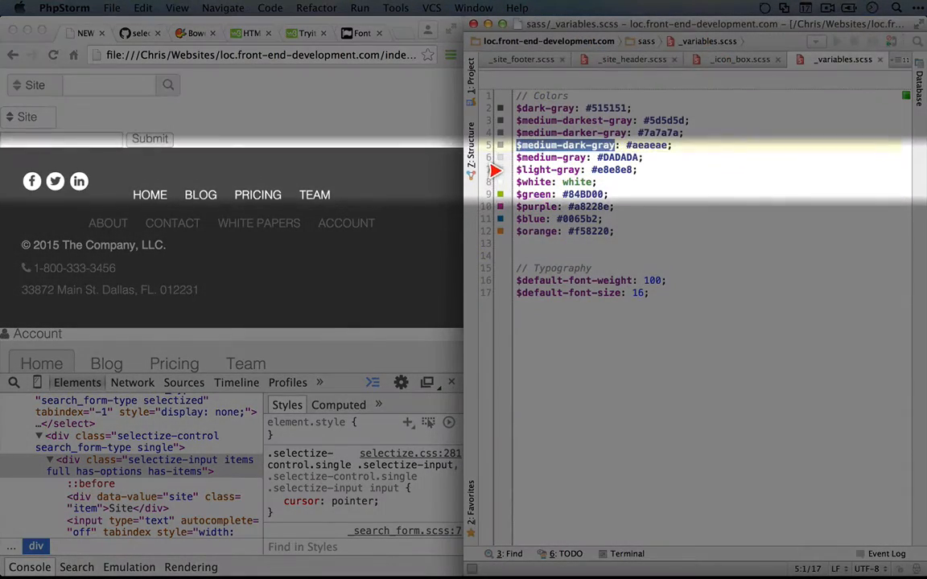